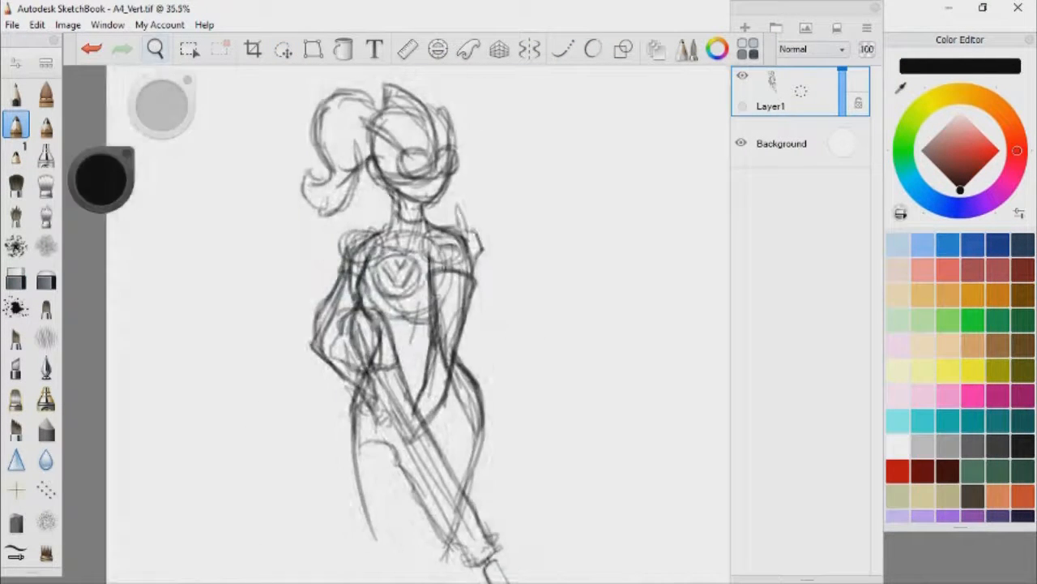
Add a new layer above Layer1 to sketch the cape and rifle.
{"action": "left_click", "coordinate": [744, 28]}
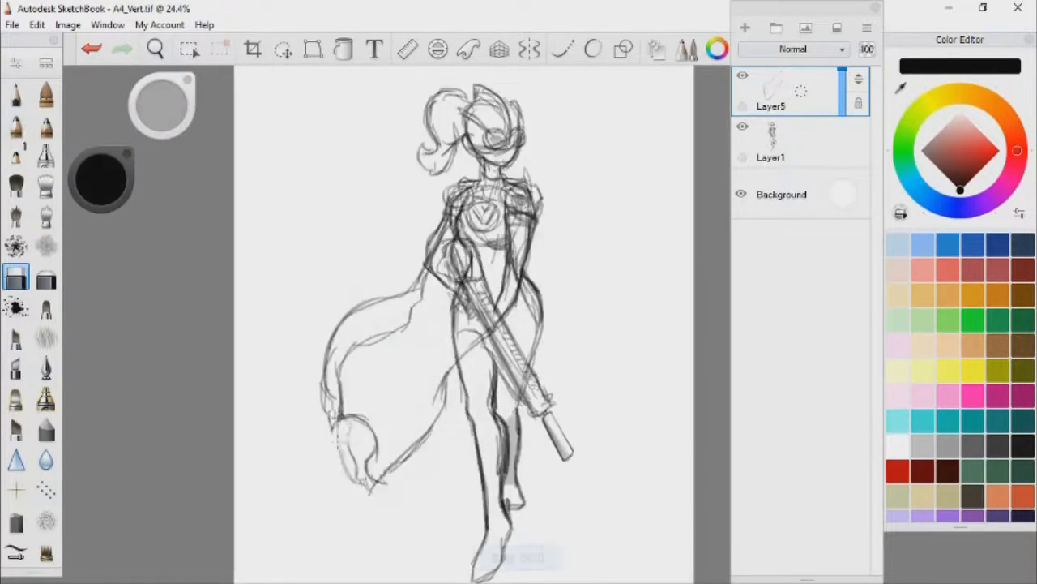
{"action": "left_click", "coordinate": [529, 50]}
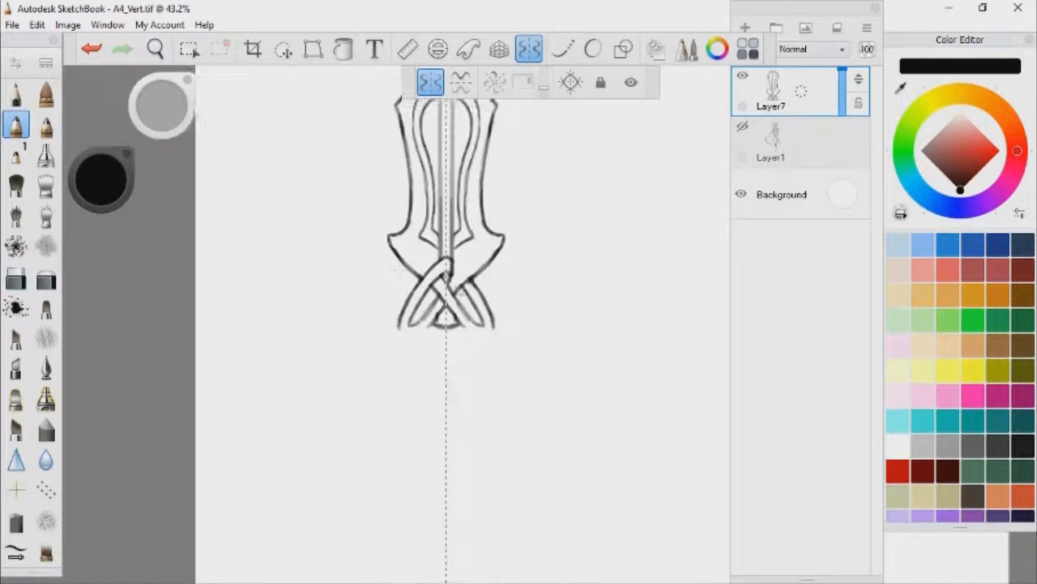
Enable vertical symmetry on the toolbar for inking the ornament.
{"action": "left_click", "coordinate": [283, 48]}
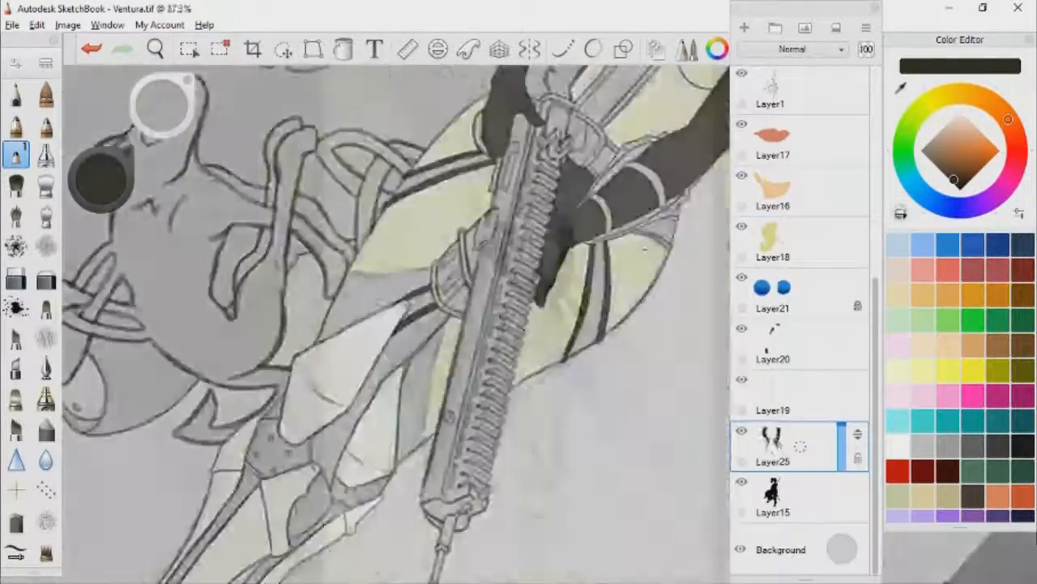
Select a toolbar tool for the flat-colour layers.
{"action": "left_click", "coordinate": [155, 48]}
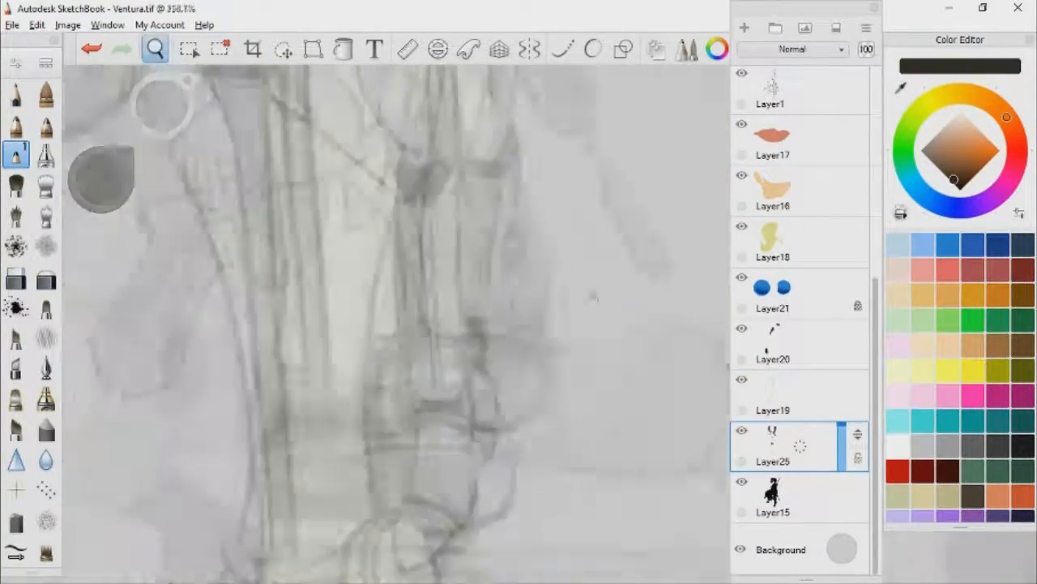